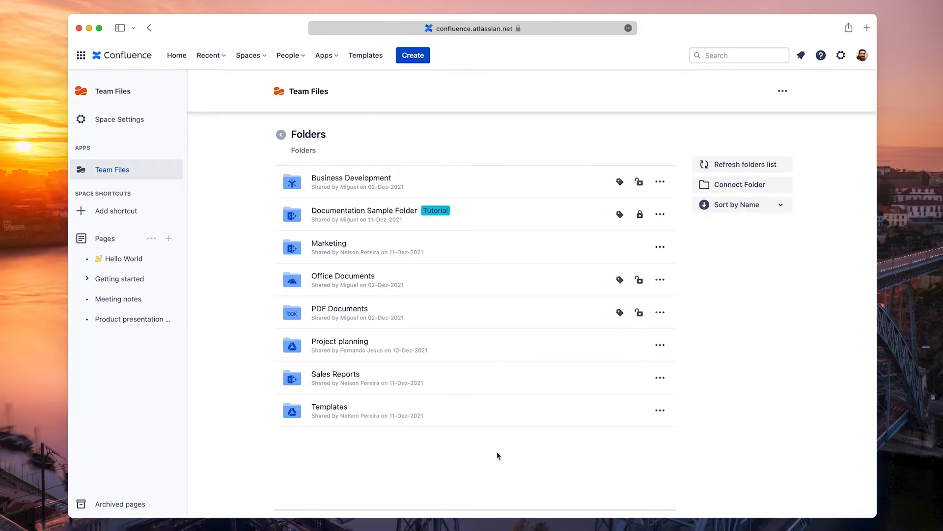
{"action": "mouse_move", "coordinate": [119, 259]}
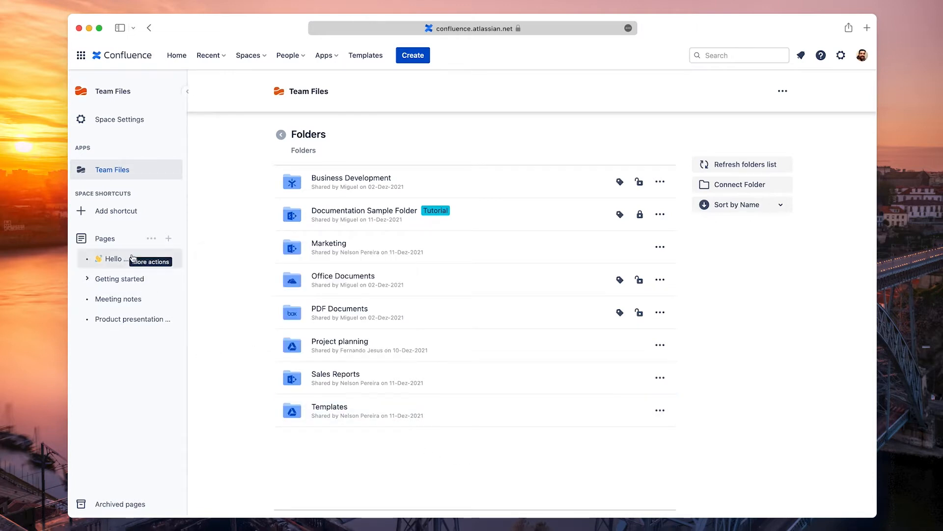
Open the Hello World page from the Team Files space page tree
{"action": "left_click", "coordinate": [112, 259]}
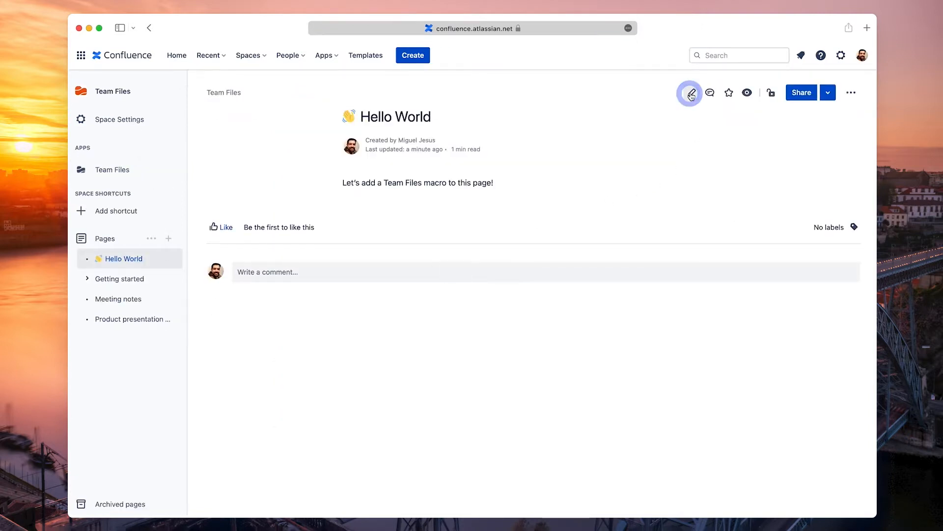
Edit the Hello World page and filter the insert menu with '/team files'
{"action": "left_click", "coordinate": [690, 92]}
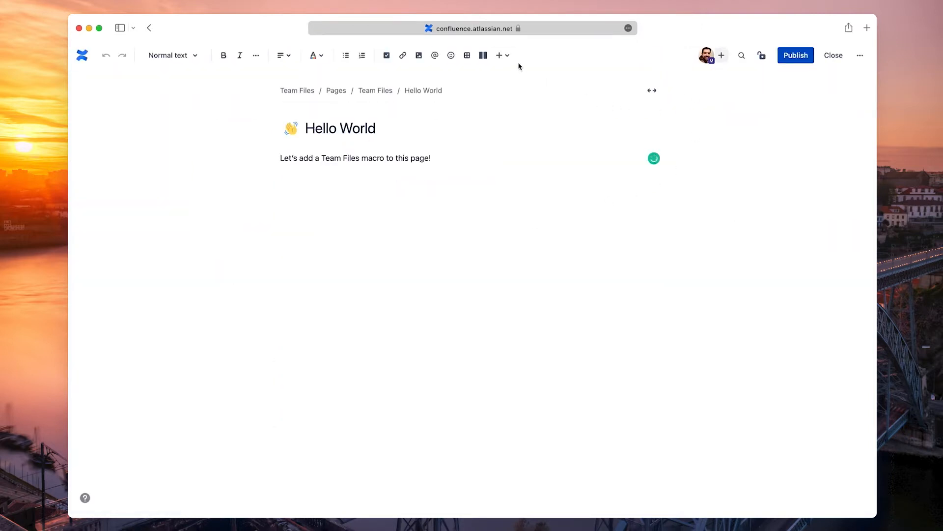
{"action": "mouse_move", "coordinate": [499, 55]}
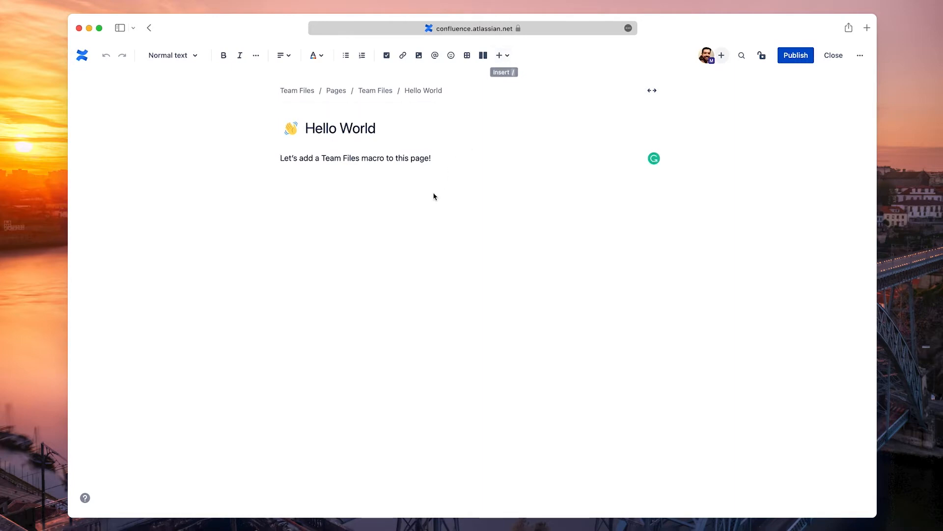
{"action": "type", "text": "/"}
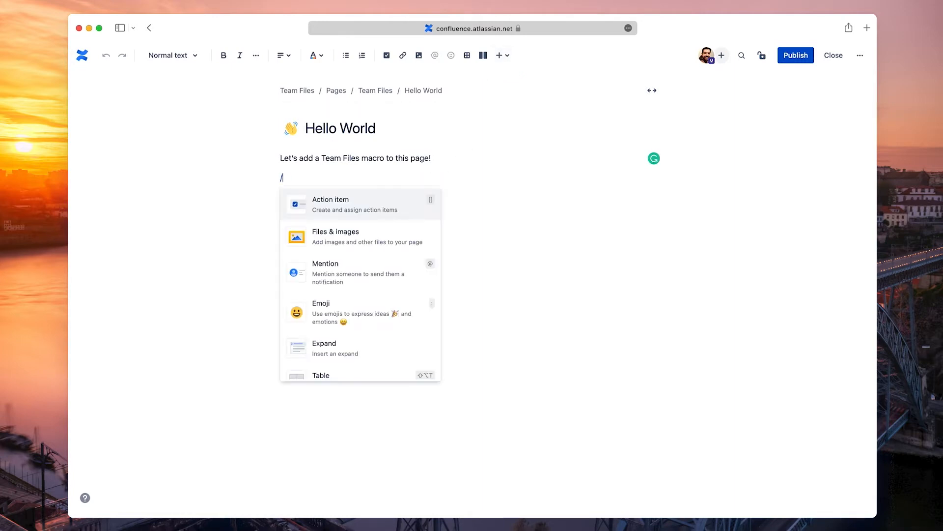
{"action": "type", "text": "team files"}
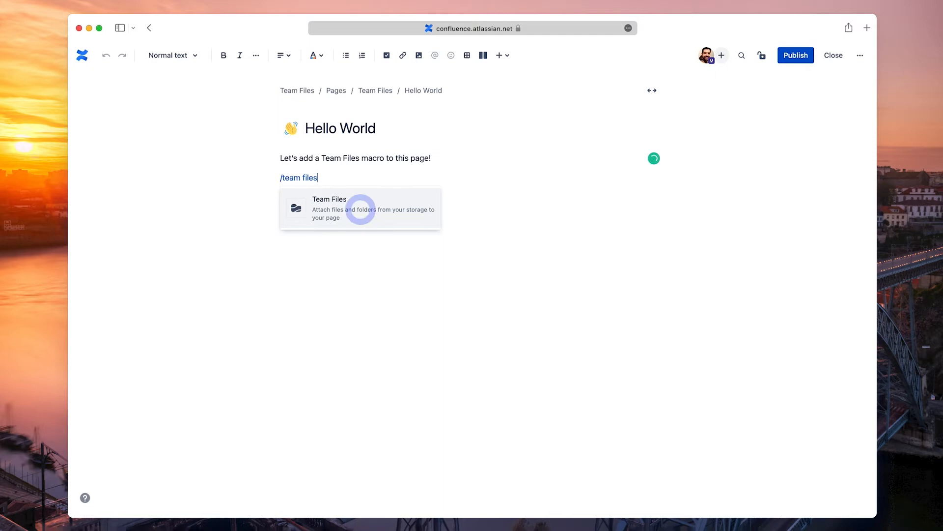
Insert a Team Files macro attaching DataJournalismHandbook.pdf, Report.docx and the other files and folders
{"action": "left_click", "coordinate": [361, 209]}
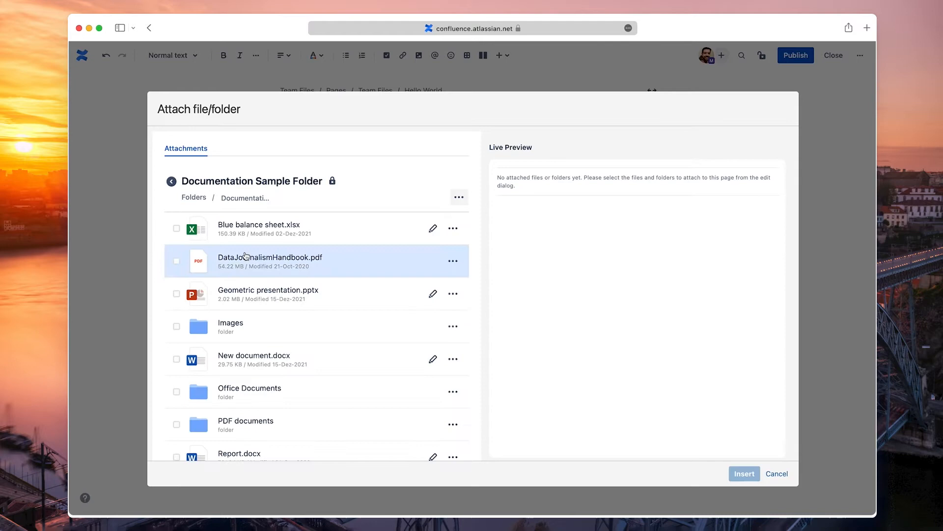
{"action": "left_click", "coordinate": [176, 294]}
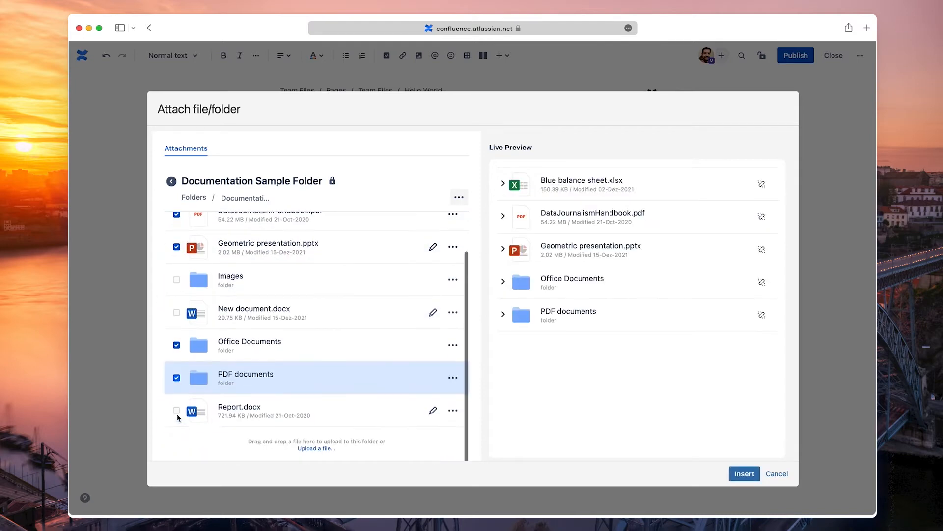
{"action": "left_click", "coordinate": [175, 414]}
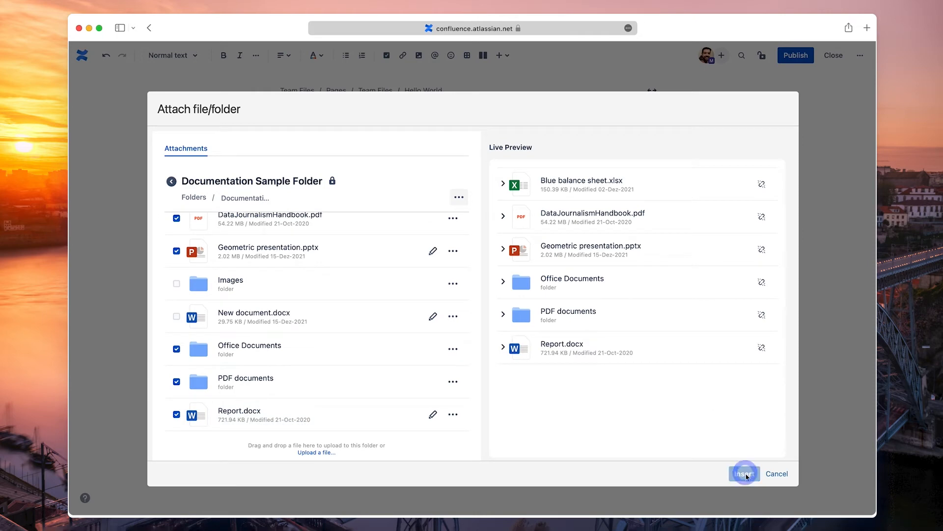
{"action": "left_click", "coordinate": [744, 472]}
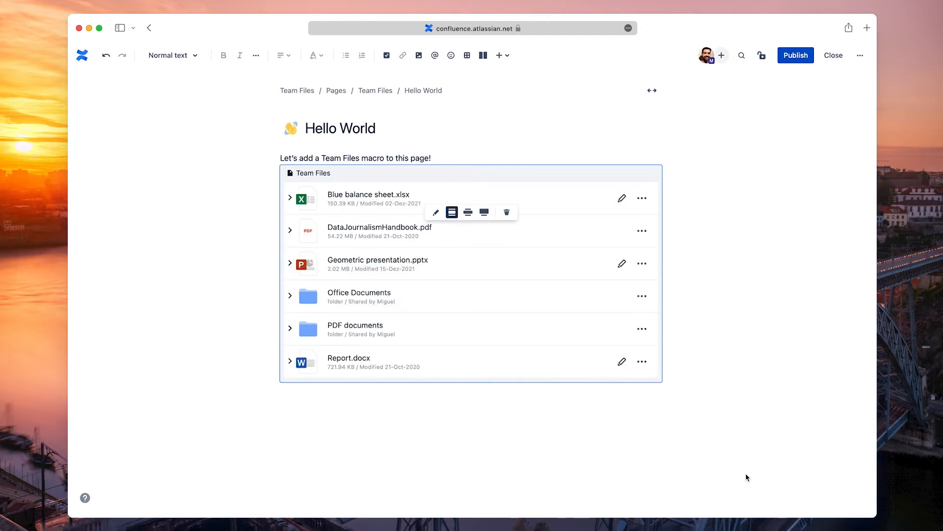
{"action": "mouse_move", "coordinate": [713, 112]}
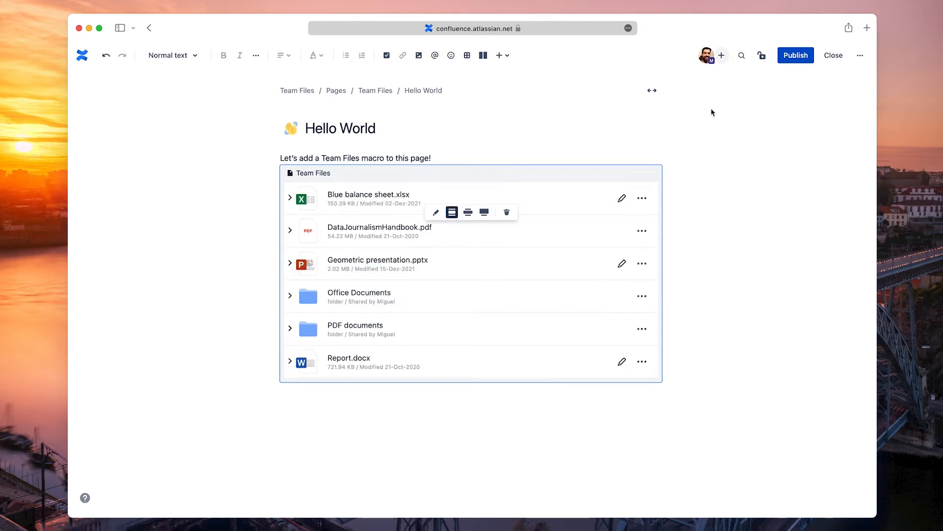
Publish the Hello World page with its Team Files attachment list
{"action": "left_click", "coordinate": [795, 55]}
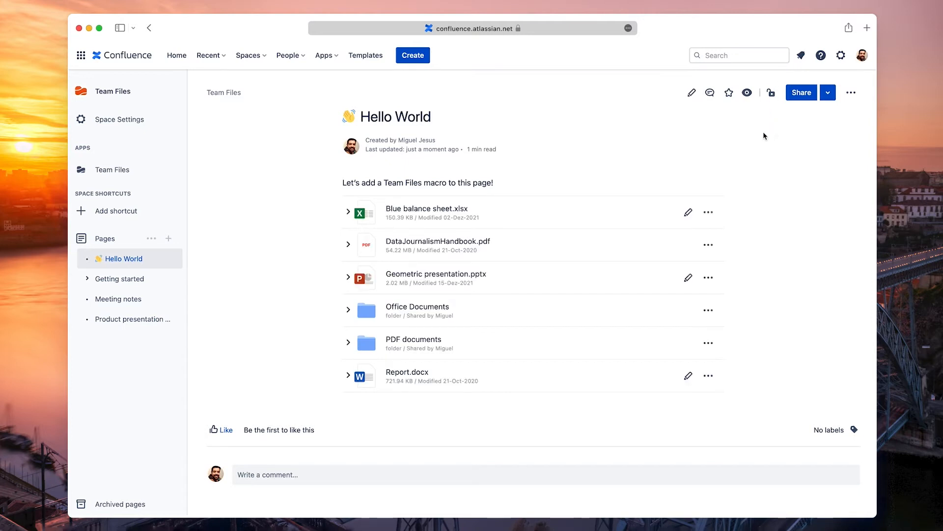
{"action": "mouse_move", "coordinate": [708, 212]}
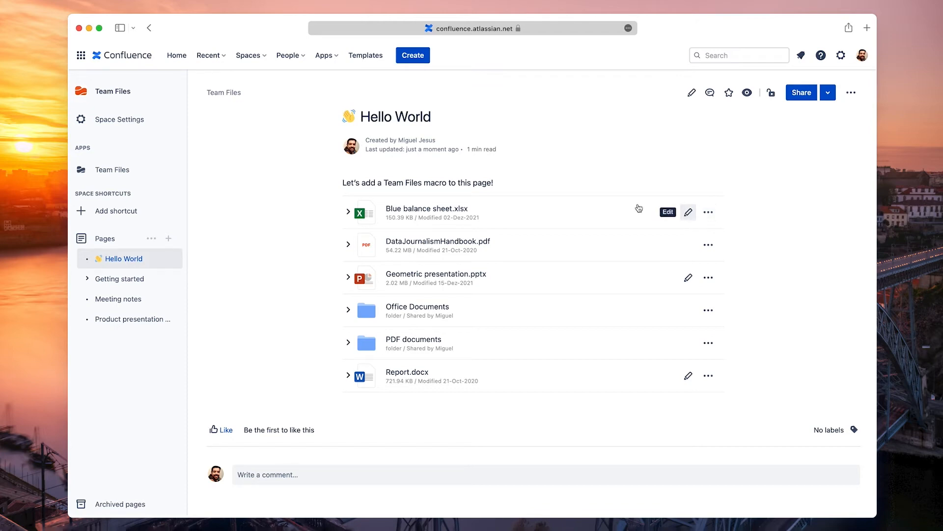
Preview Blue balance sheet.xlsx inline, then view it full size
{"action": "left_click", "coordinate": [348, 212]}
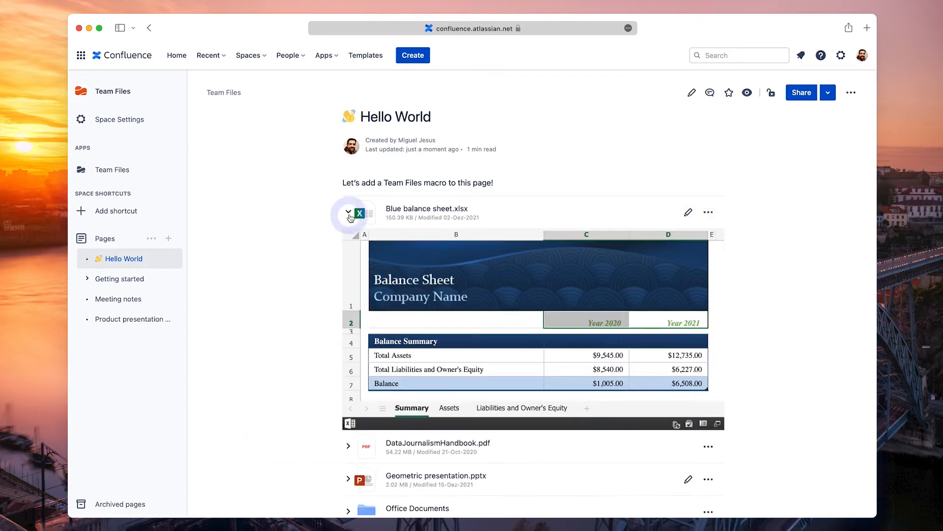
{"action": "mouse_move", "coordinate": [420, 210]}
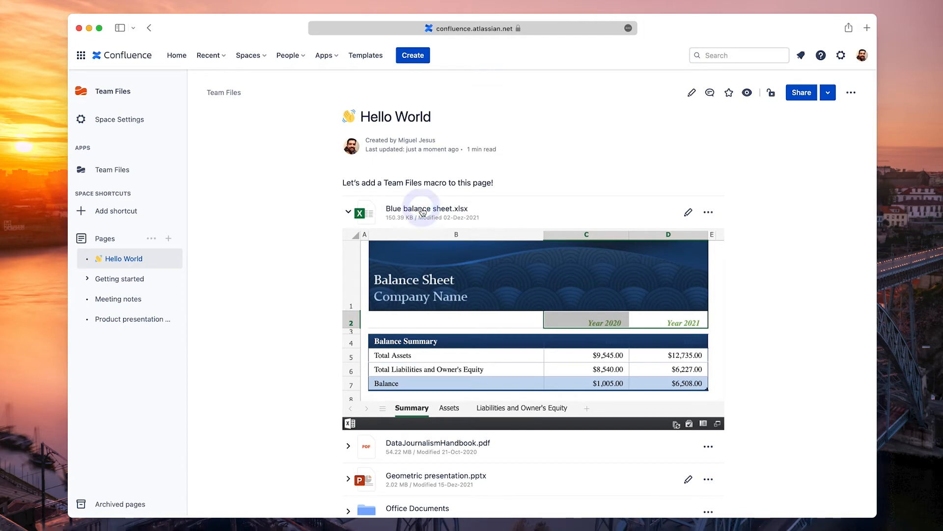
{"action": "left_click", "coordinate": [427, 208]}
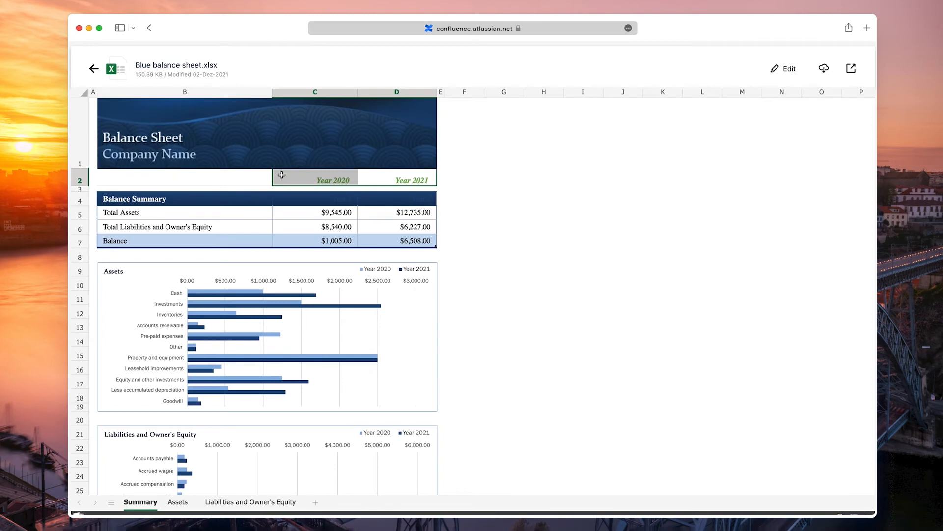
{"action": "left_click", "coordinate": [93, 68]}
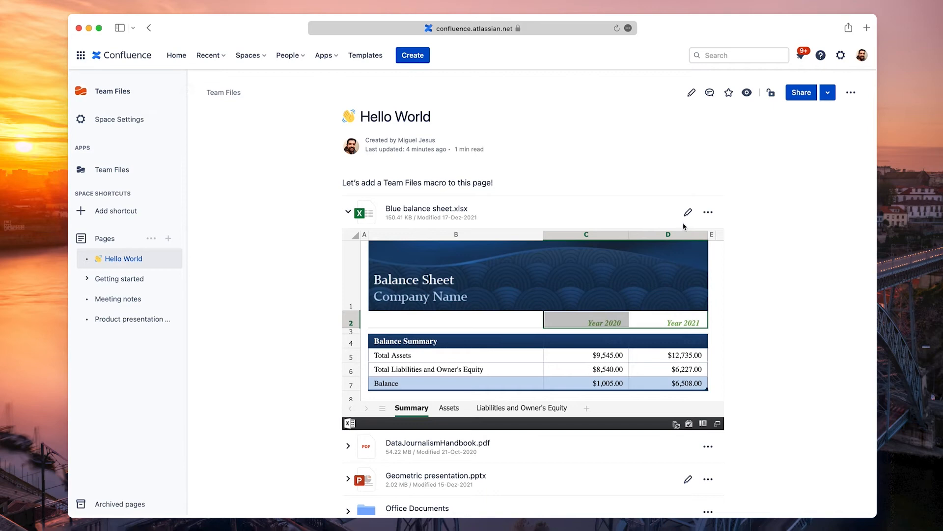
{"action": "mouse_move", "coordinate": [687, 212]}
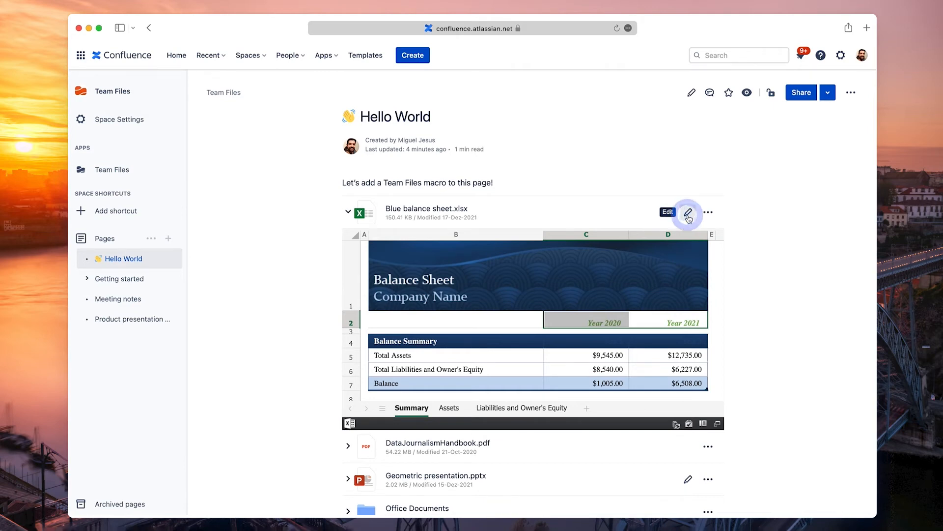
Open Blue balance sheet in Excel Online for editing, then return to the Hello World page
{"action": "left_click", "coordinate": [687, 212]}
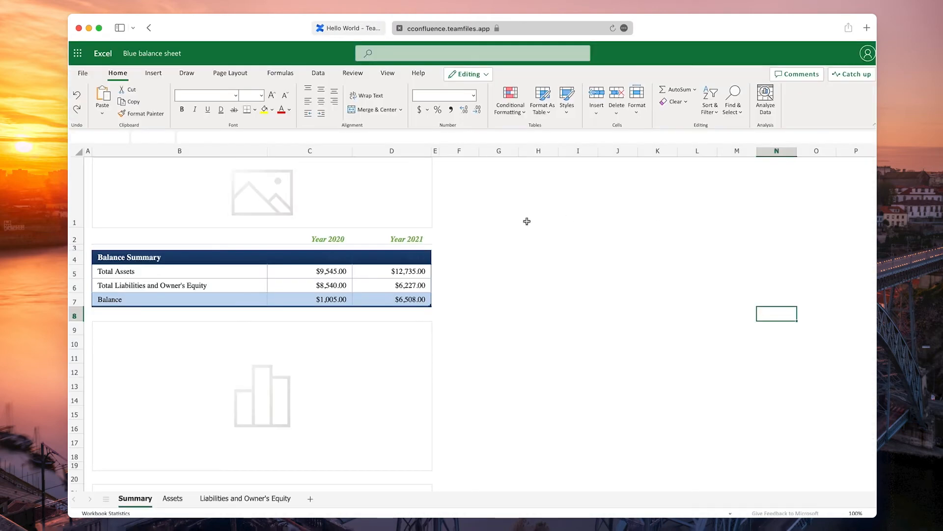
{"action": "left_click", "coordinate": [328, 237]}
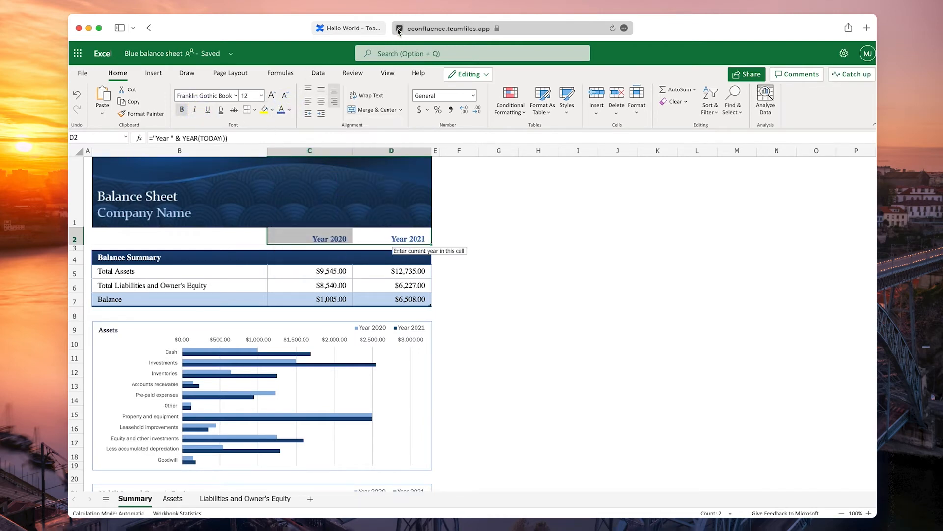
{"action": "left_click", "coordinate": [446, 29]}
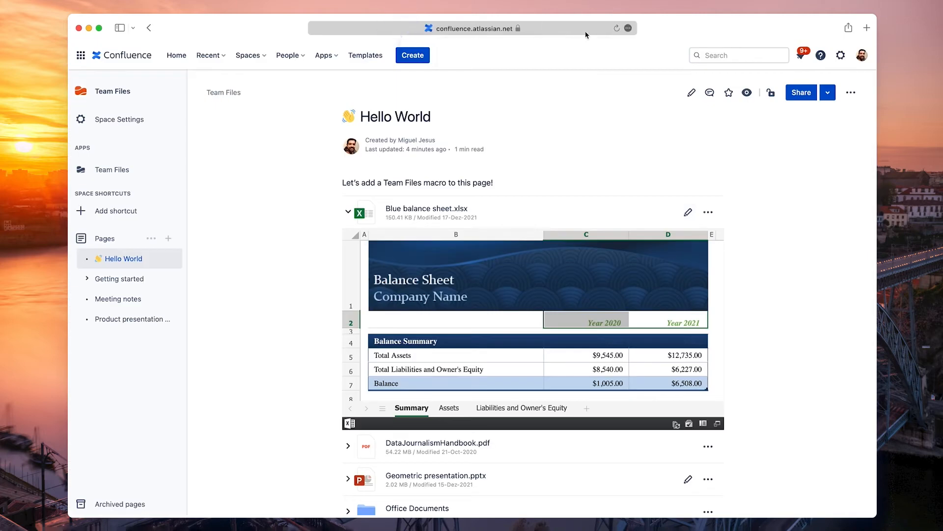
Collapse, re-expand and collapse the Blue balance sheet.xlsx inline preview
{"action": "left_click", "coordinate": [616, 29]}
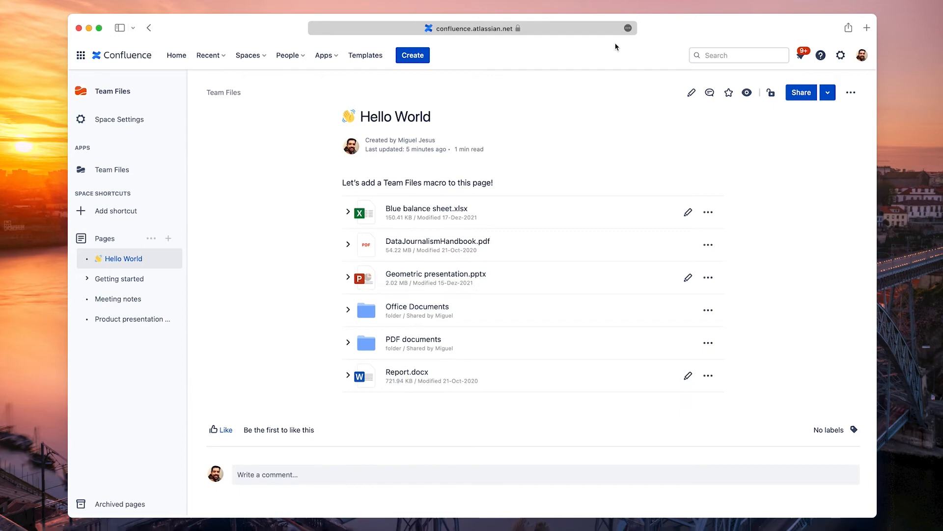
{"action": "left_click", "coordinate": [348, 212]}
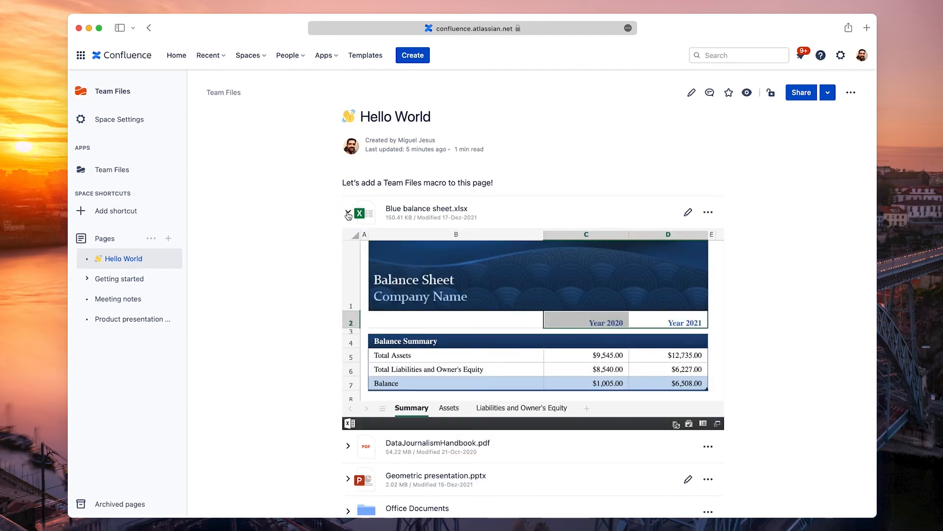
{"action": "left_click", "coordinate": [347, 211]}
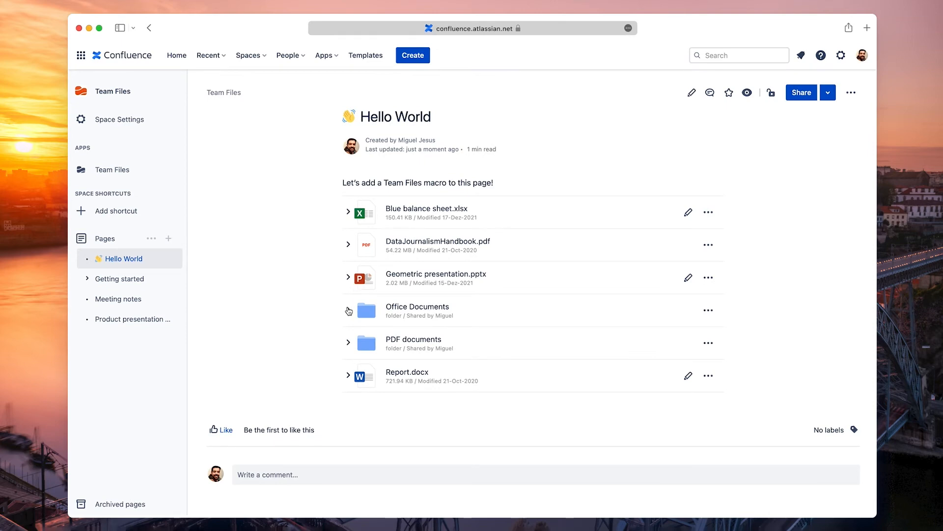
{"action": "left_click", "coordinate": [348, 310]}
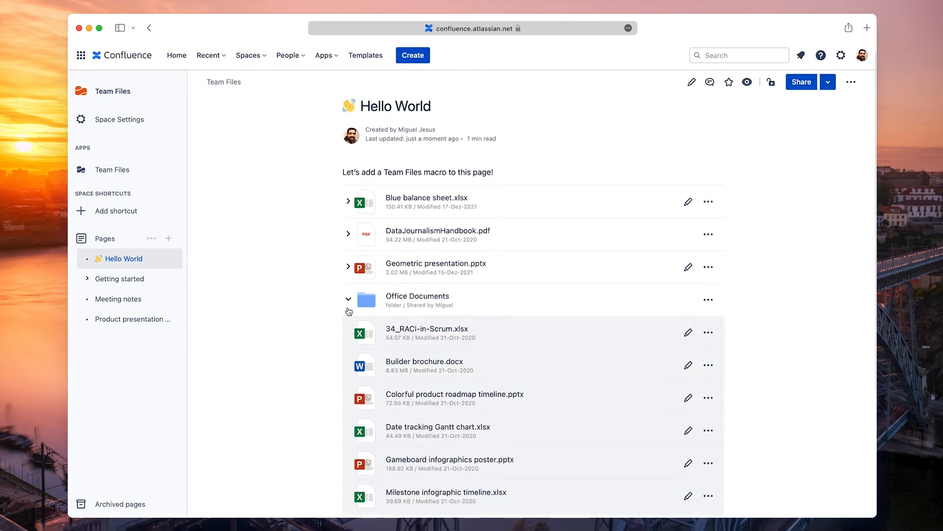
{"action": "scroll", "scroll_direction": "down", "scroll_amount": 3}
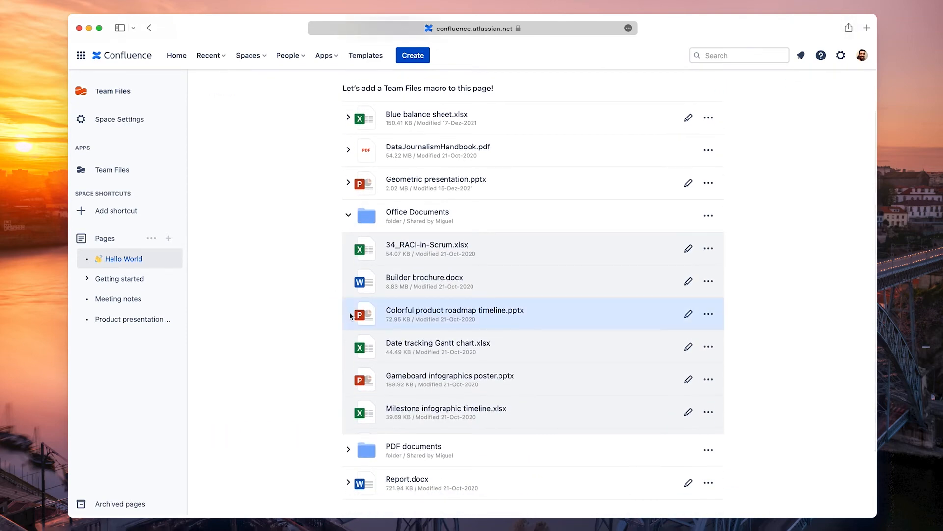
{"action": "scroll", "scroll_direction": "down", "scroll_amount": 3}
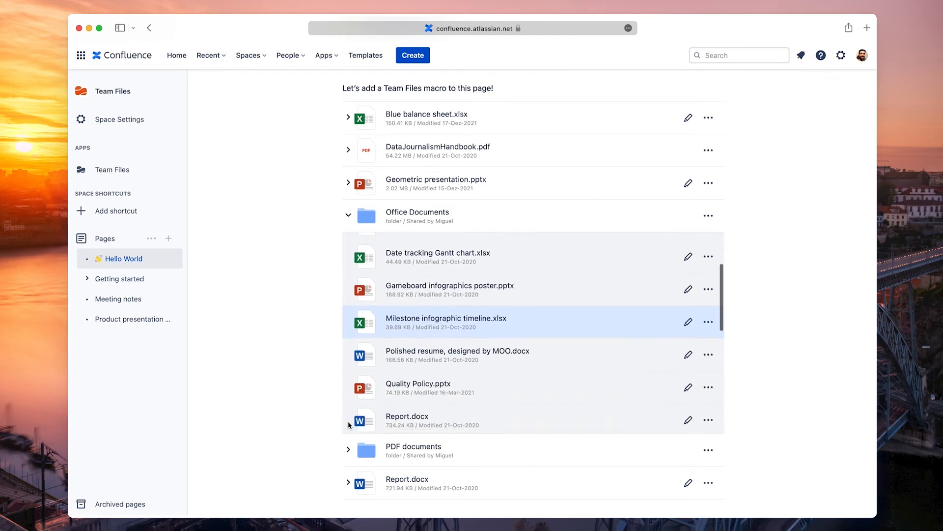
{"action": "scroll", "scroll_direction": "down", "scroll_amount": 3}
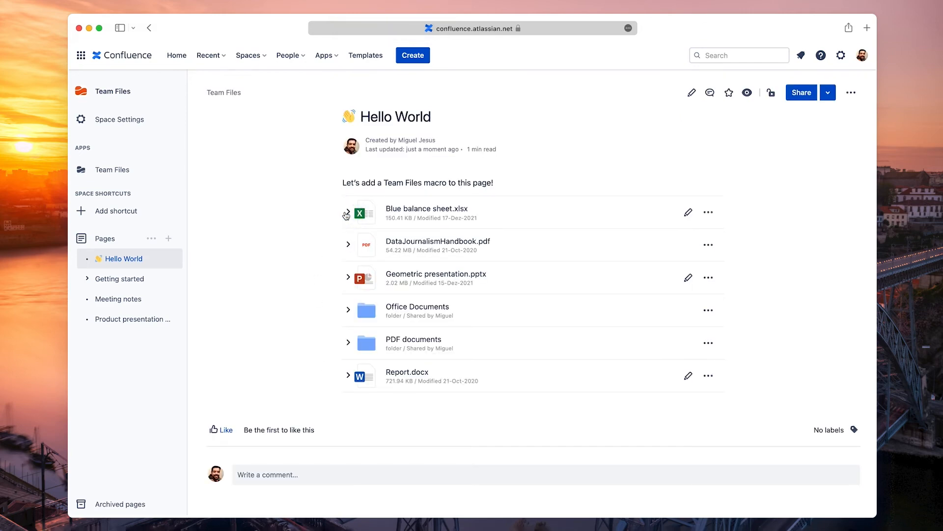
{"action": "mouse_move", "coordinate": [352, 245]}
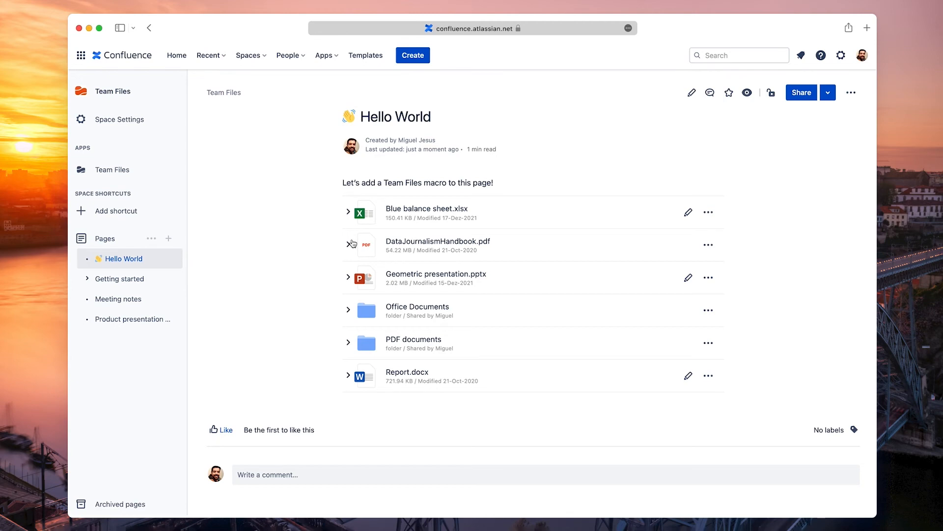
{"action": "mouse_move", "coordinate": [618, 177]}
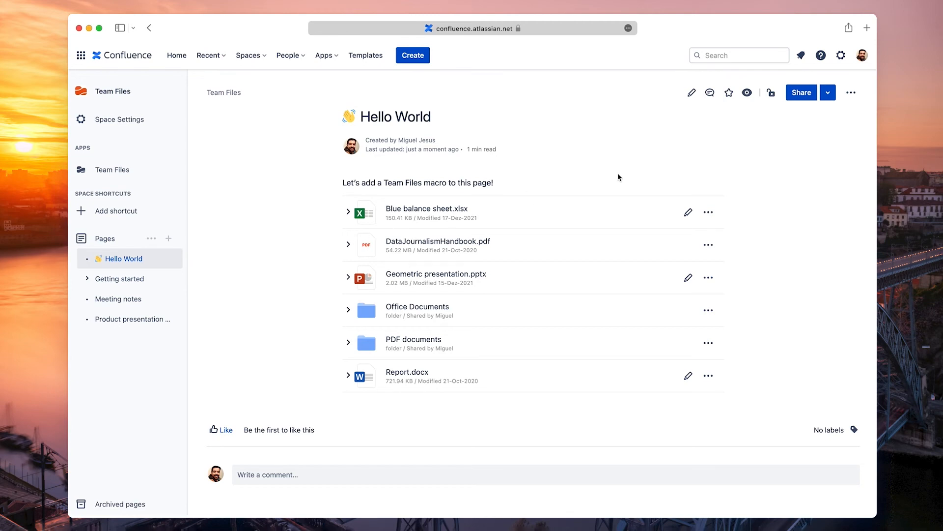
Edit Hello World again and open the Team Files macro's attachment settings
{"action": "left_click", "coordinate": [691, 93]}
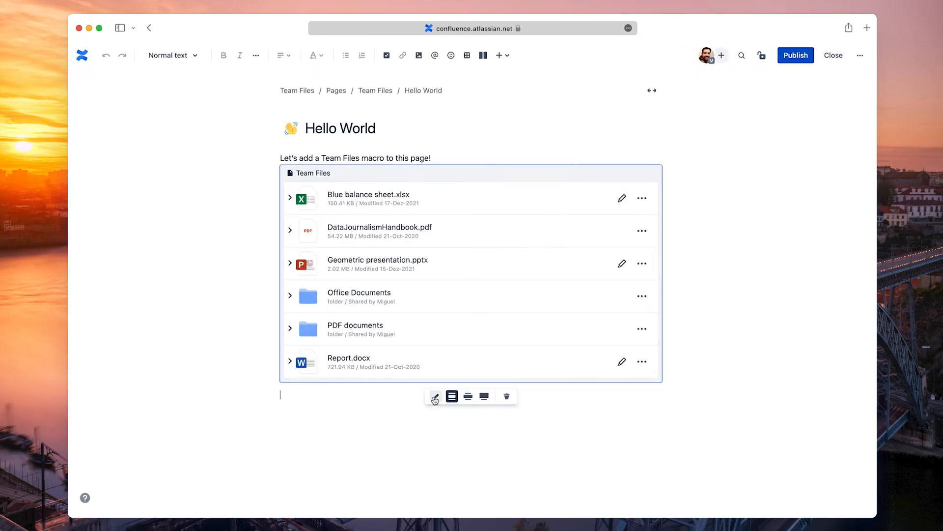
{"action": "left_click", "coordinate": [435, 396]}
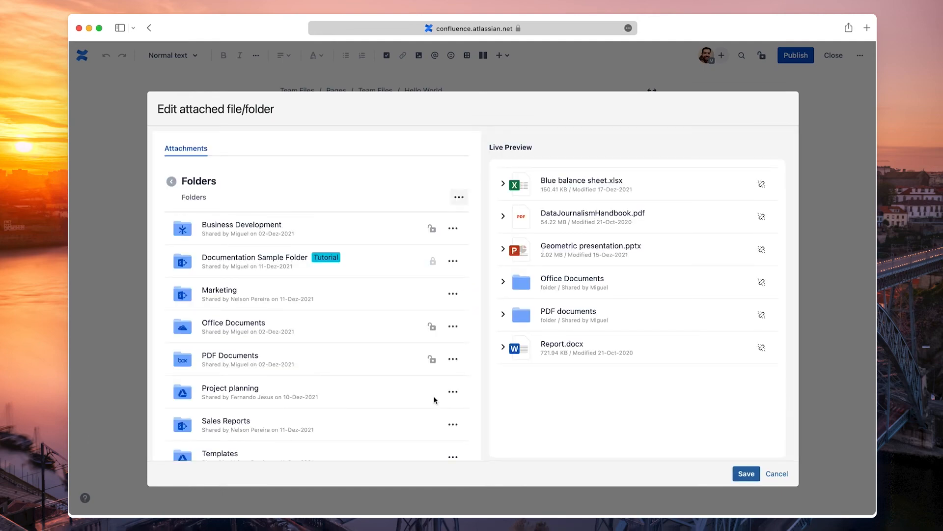
{"action": "mouse_move", "coordinate": [761, 248]}
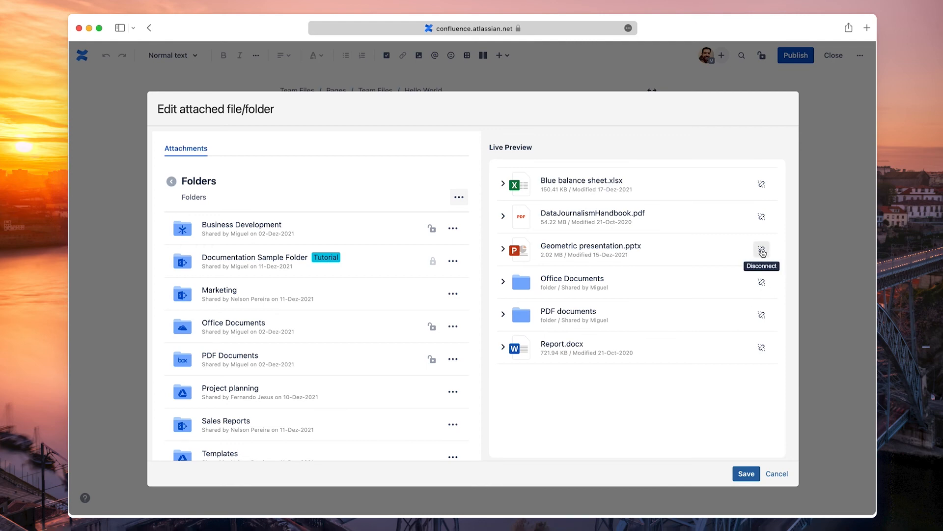
Disconnect Geometric presentation.pptx and the PDF documents folder, then save the four-item list
{"action": "left_click", "coordinate": [762, 249]}
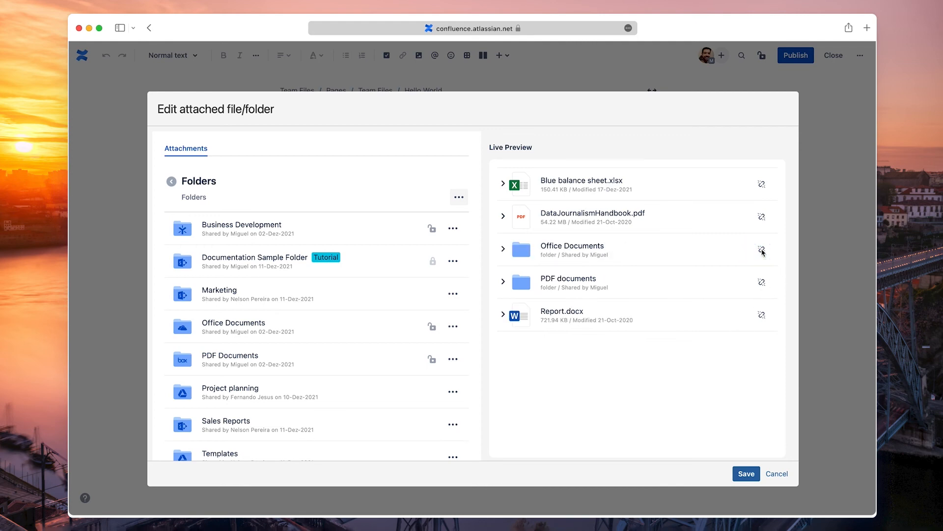
{"action": "left_click", "coordinate": [761, 248]}
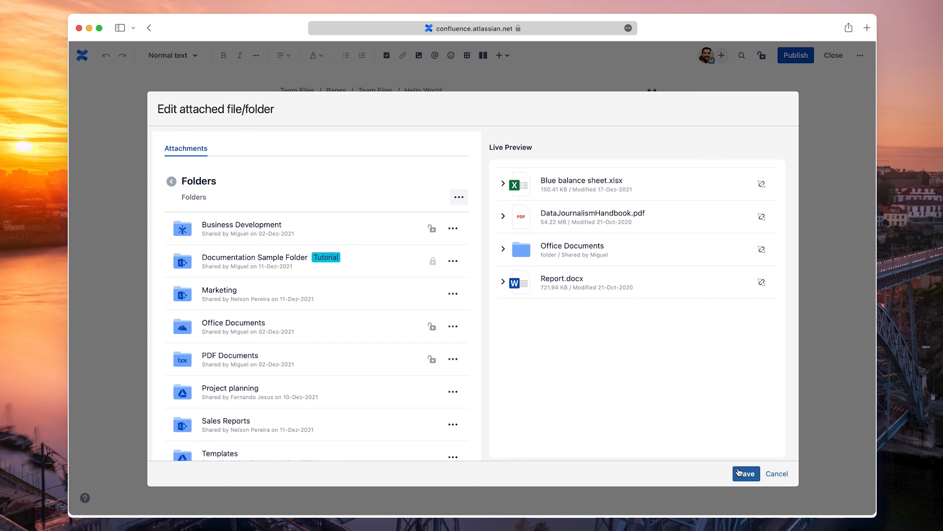
{"action": "left_click", "coordinate": [745, 473]}
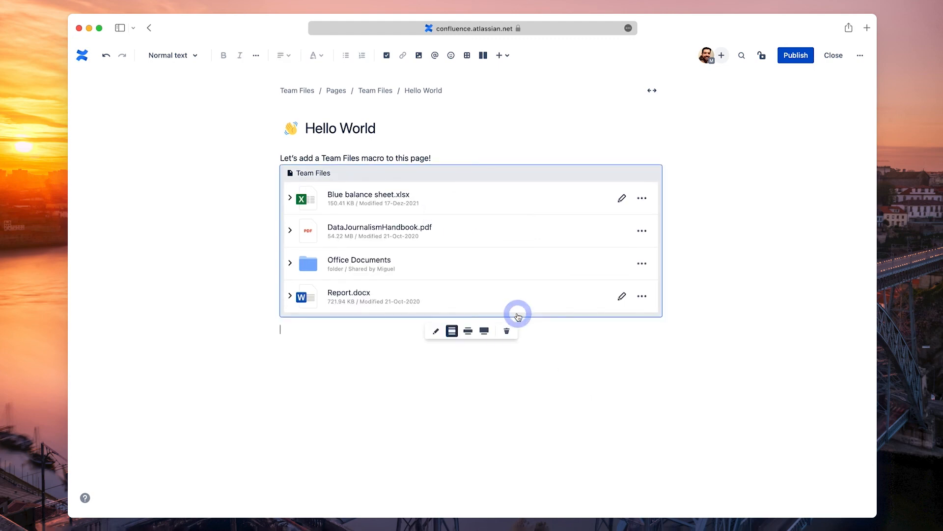
{"action": "mouse_move", "coordinate": [508, 332]}
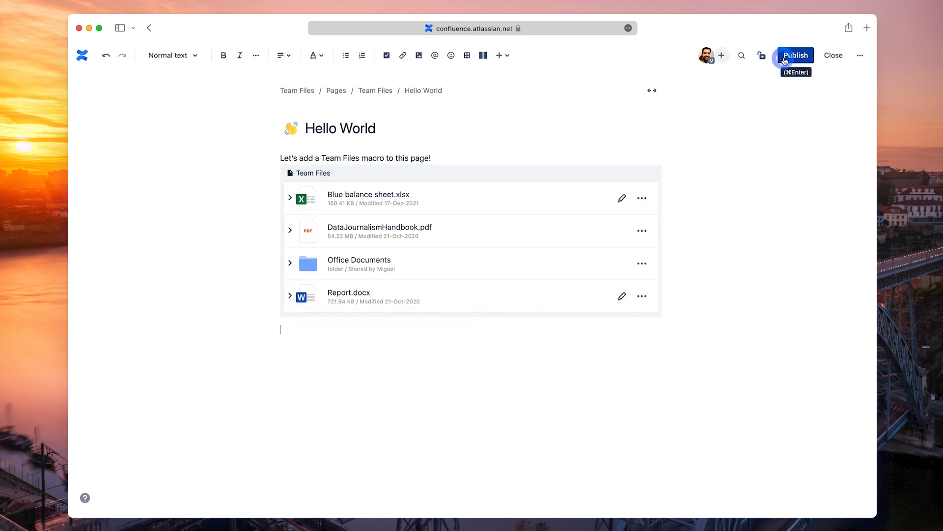
Publish the edited Hello World page with its four-item Team Files list
{"action": "left_click", "coordinate": [795, 55]}
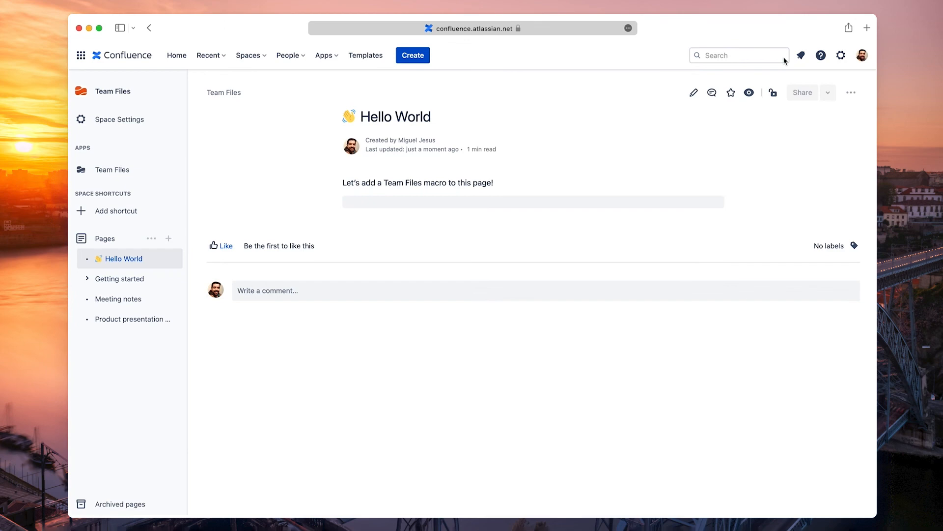